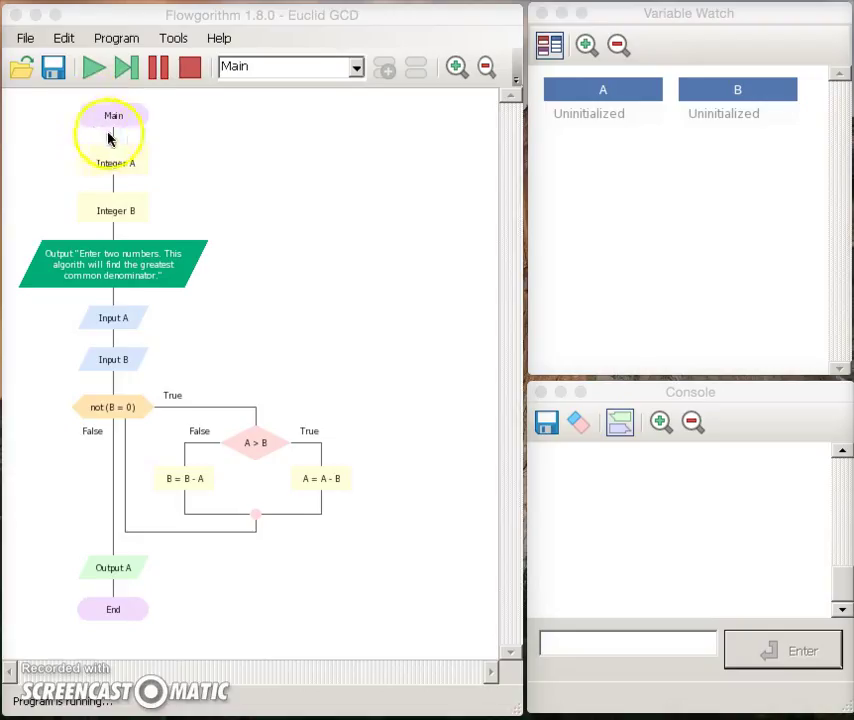
{"action": "mouse_move", "coordinate": [135, 602]}
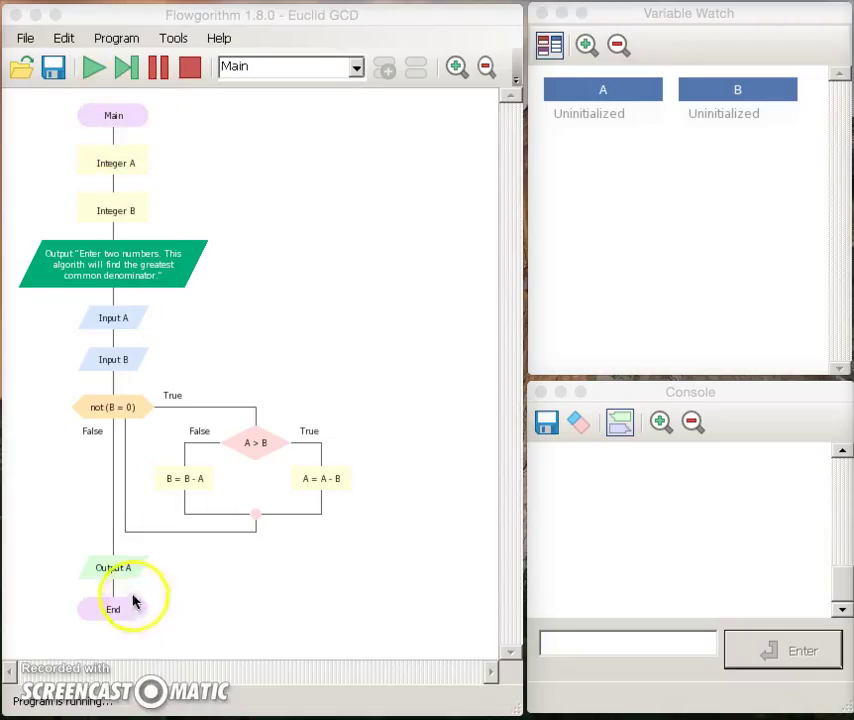
{"action": "mouse_move", "coordinate": [218, 278]}
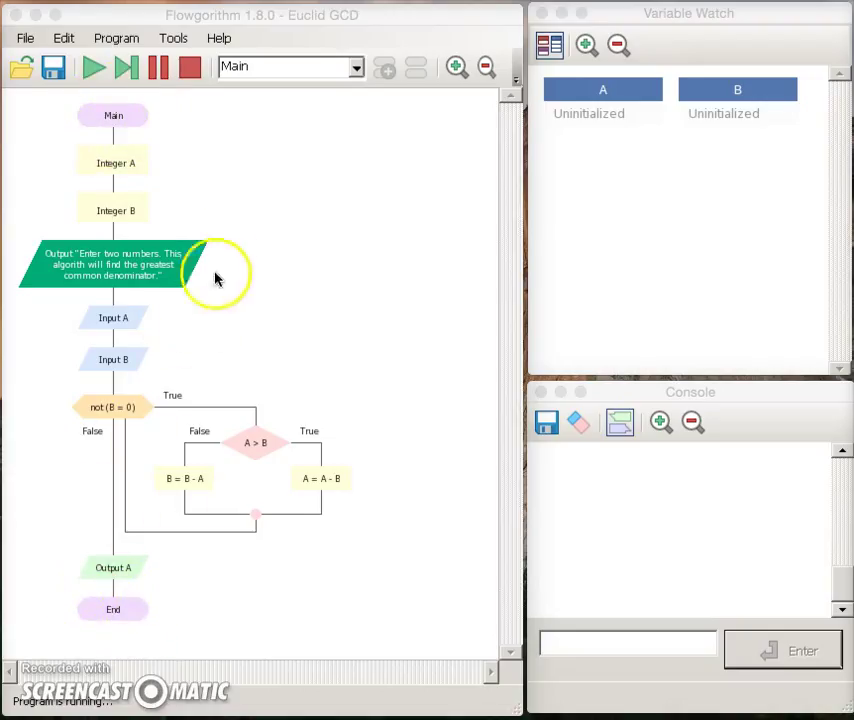
{"action": "mouse_move", "coordinate": [175, 150]}
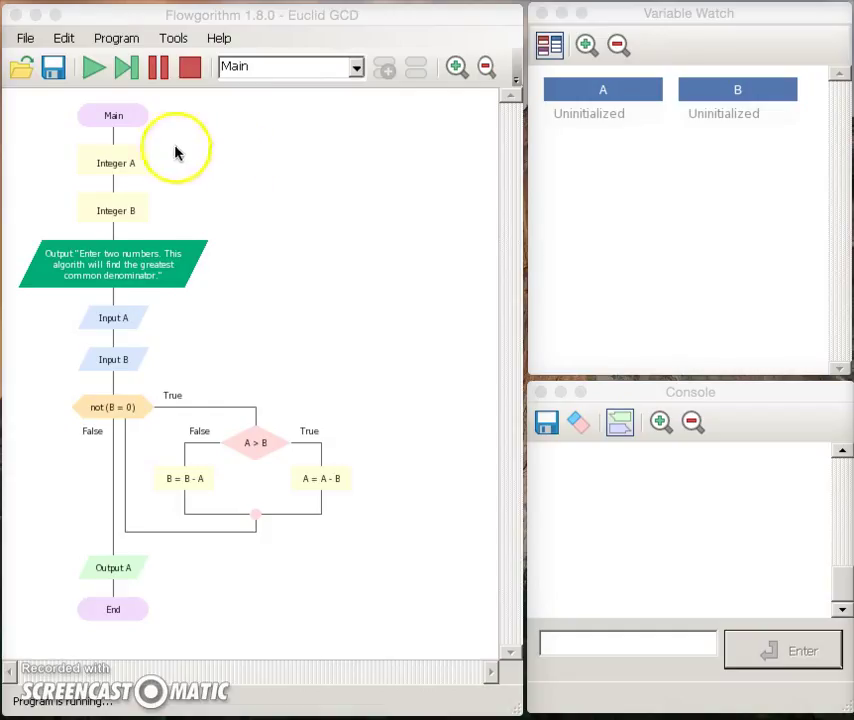
{"action": "mouse_move", "coordinate": [140, 166]}
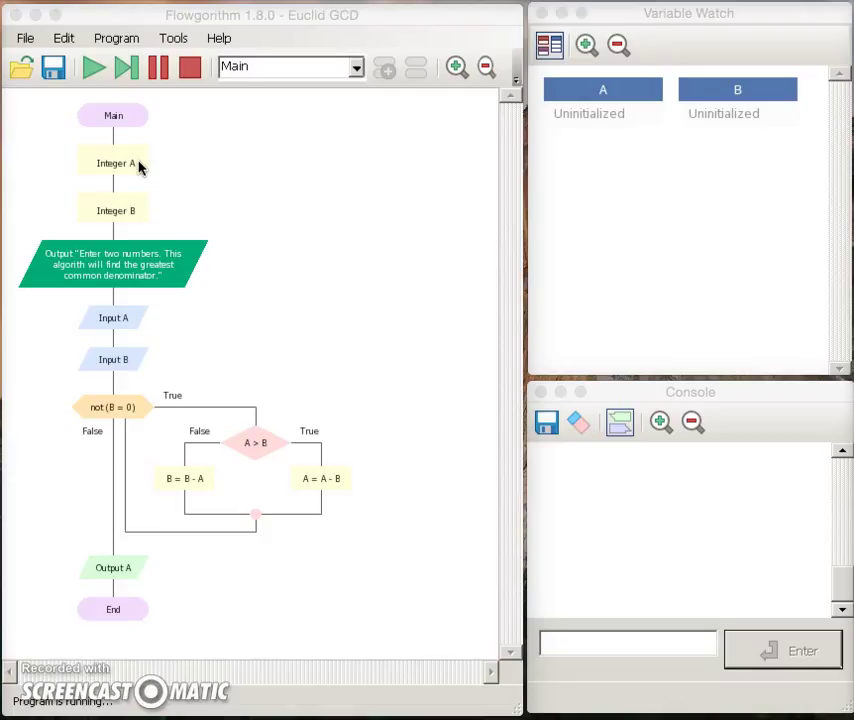
{"action": "mouse_move", "coordinate": [140, 167]}
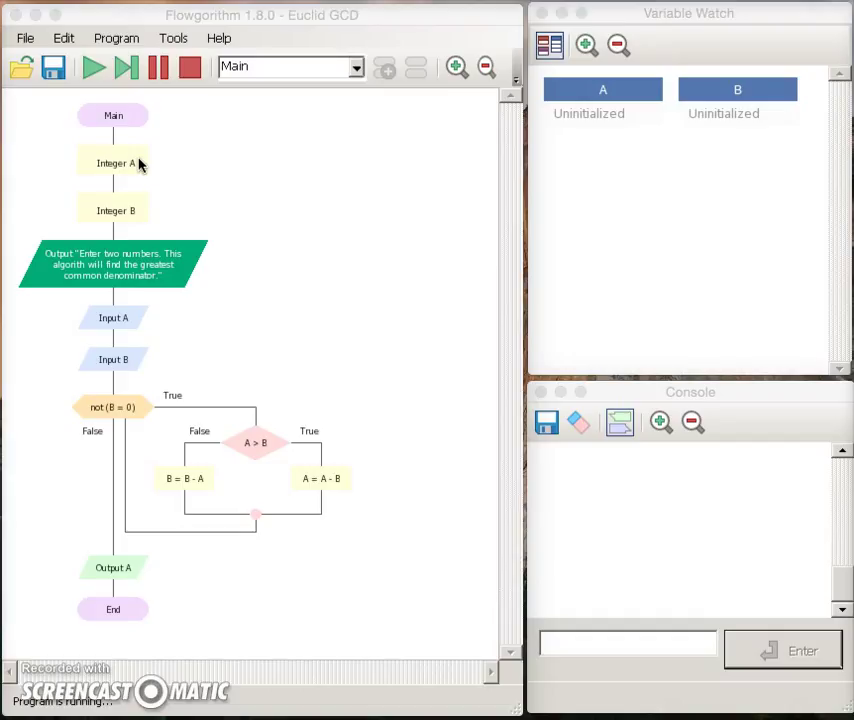
{"action": "mouse_move", "coordinate": [540, 165]}
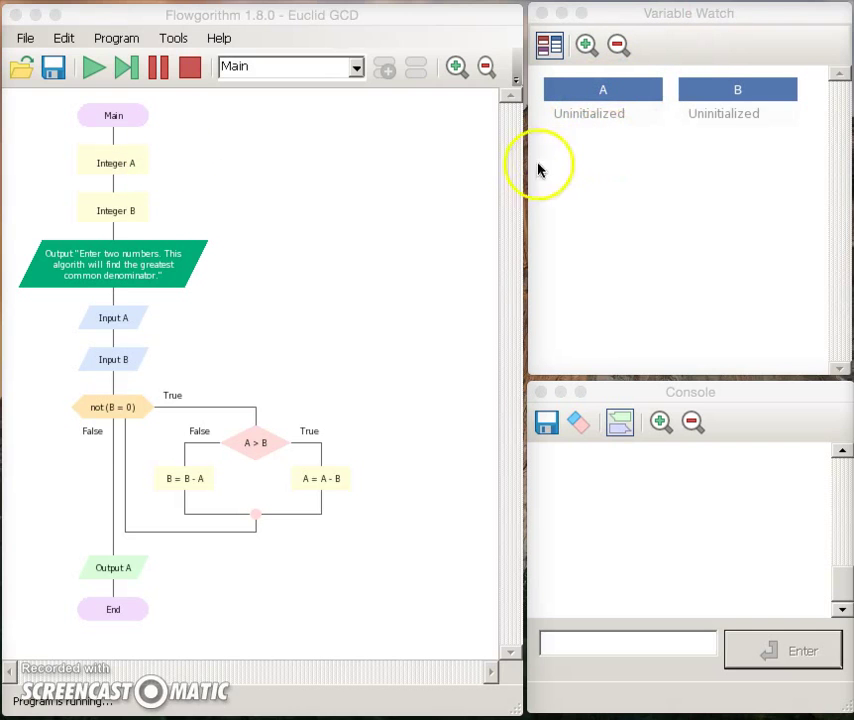
{"action": "mouse_move", "coordinate": [610, 155]}
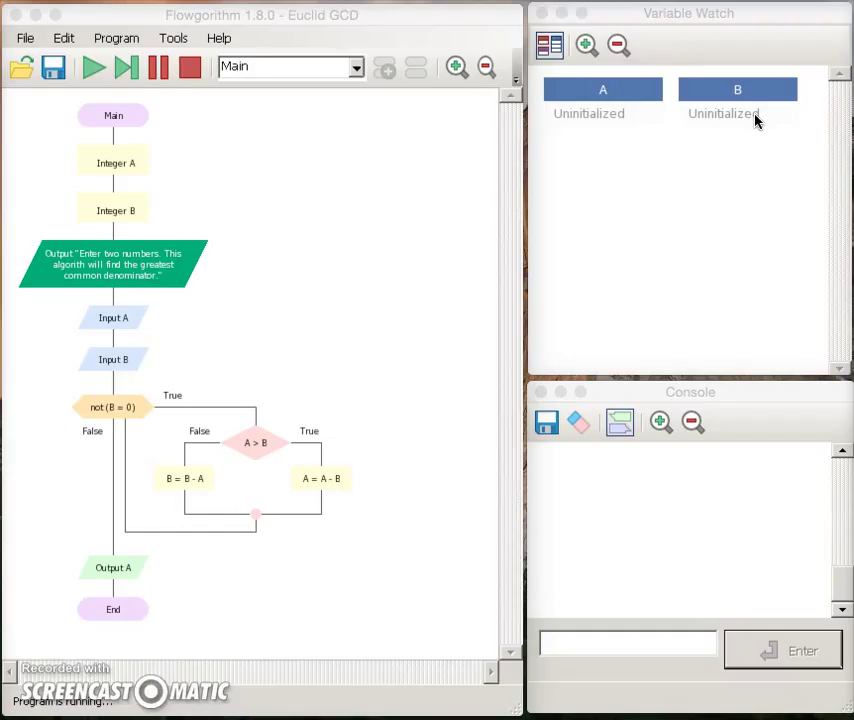
Step past the greeting, enter 100 for A, and start entering 20 for B
{"action": "left_click", "coordinate": [126, 67]}
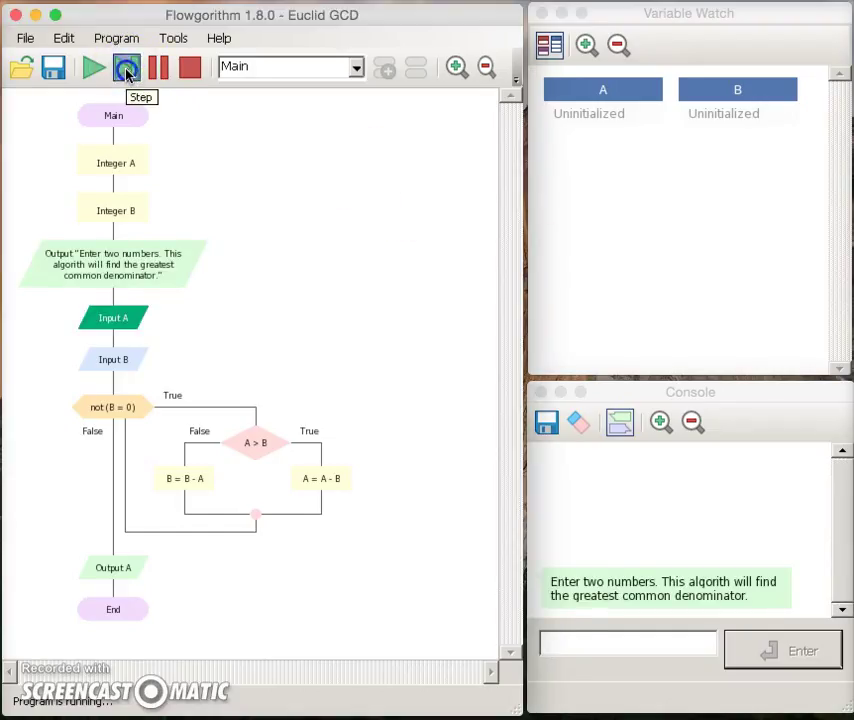
{"action": "left_click", "coordinate": [127, 67]}
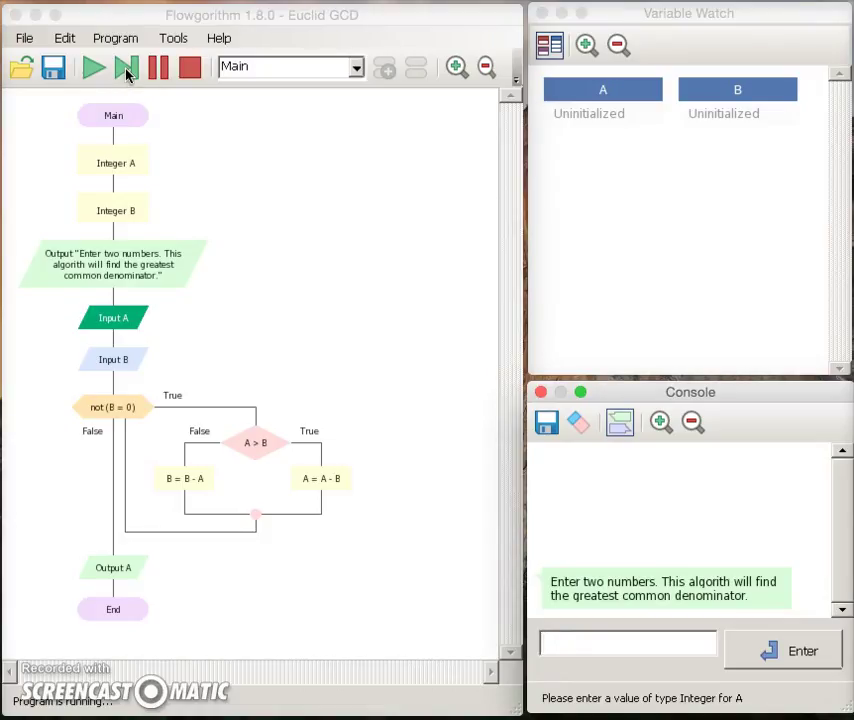
{"action": "type", "text": "10"}
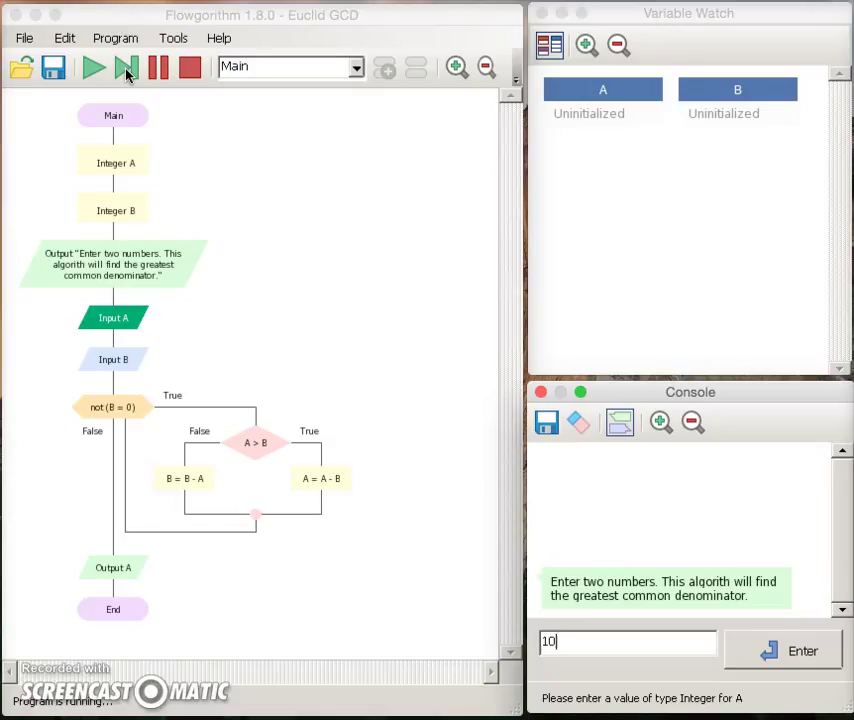
{"action": "left_click", "coordinate": [802, 650]}
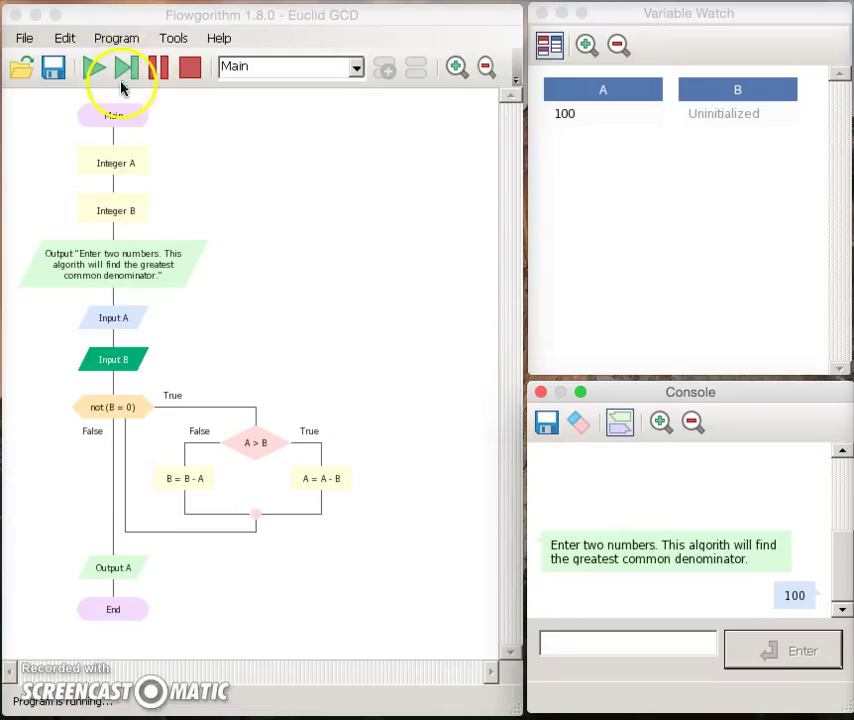
{"action": "type", "text": "20"}
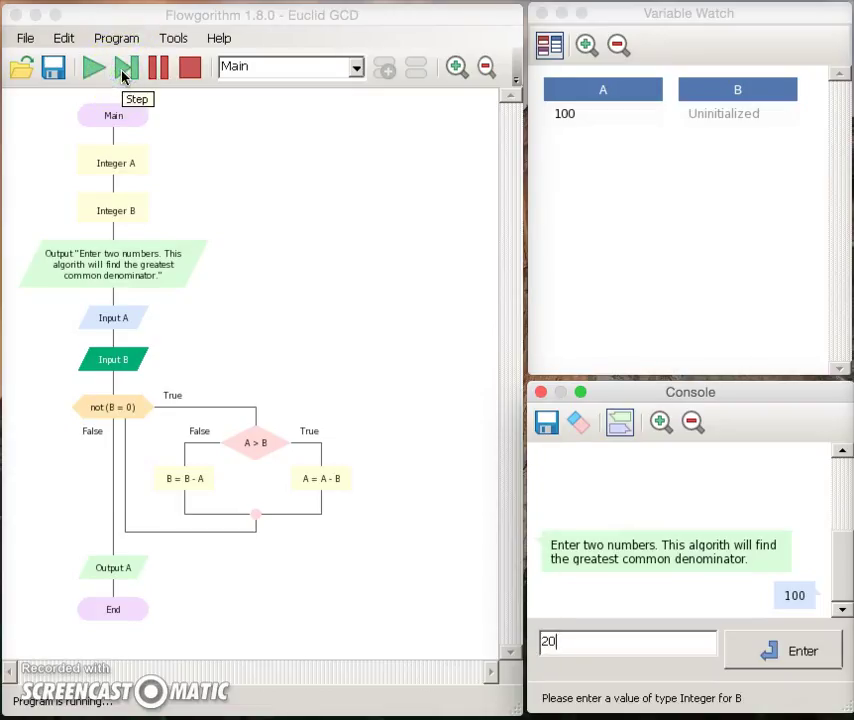
Submit 20 for B and step through the loop check to the A > B decision
{"action": "left_click", "coordinate": [802, 650]}
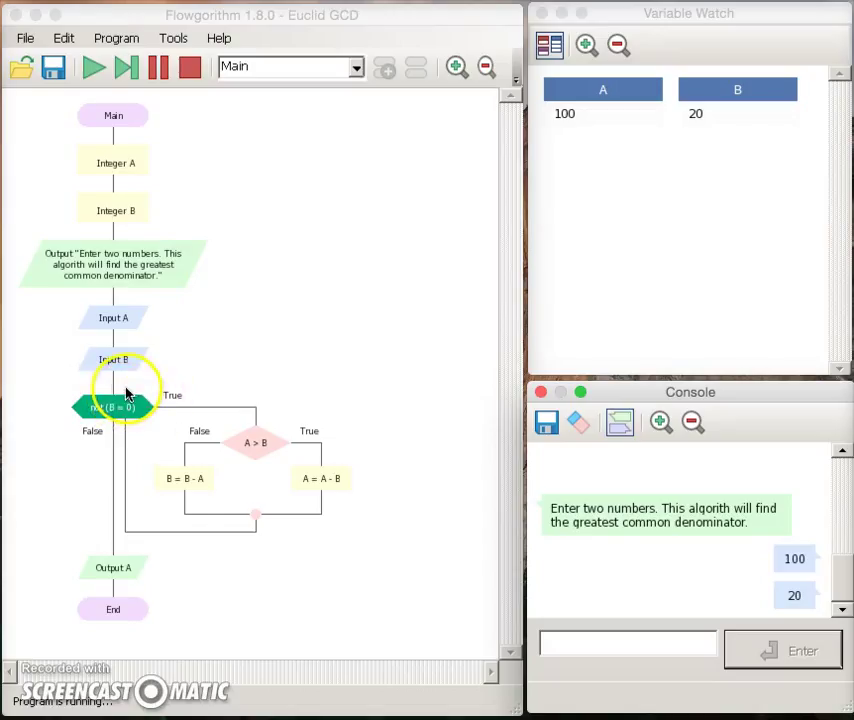
{"action": "mouse_move", "coordinate": [160, 367]}
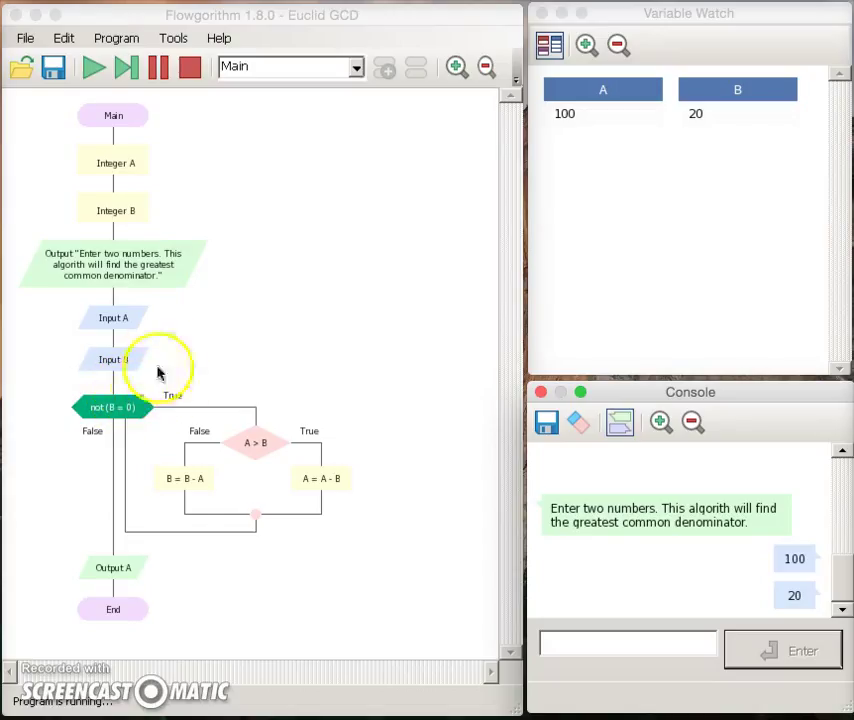
{"action": "mouse_move", "coordinate": [225, 355]}
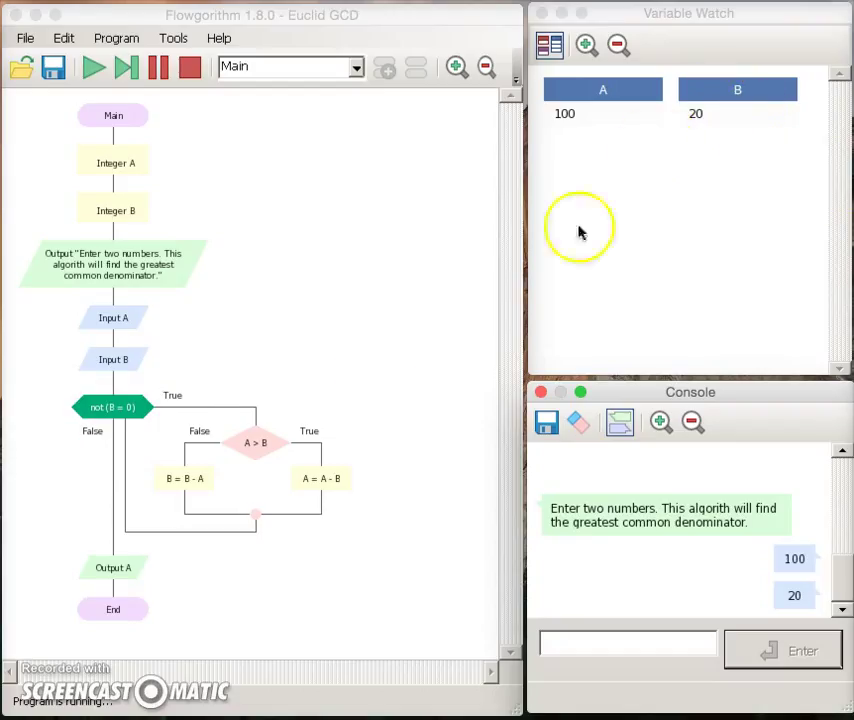
{"action": "mouse_move", "coordinate": [197, 418]}
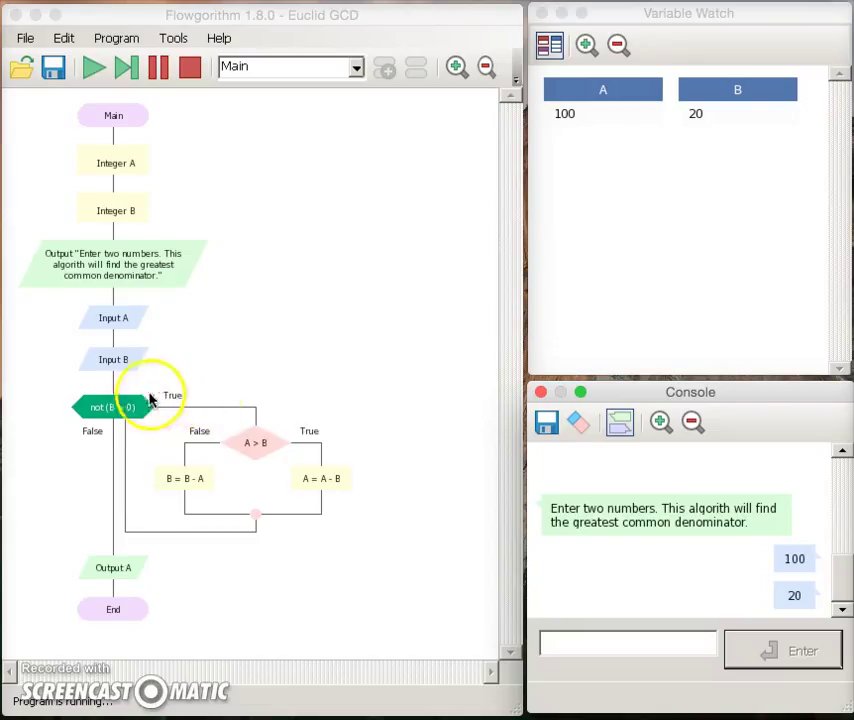
{"action": "left_click", "coordinate": [158, 67]}
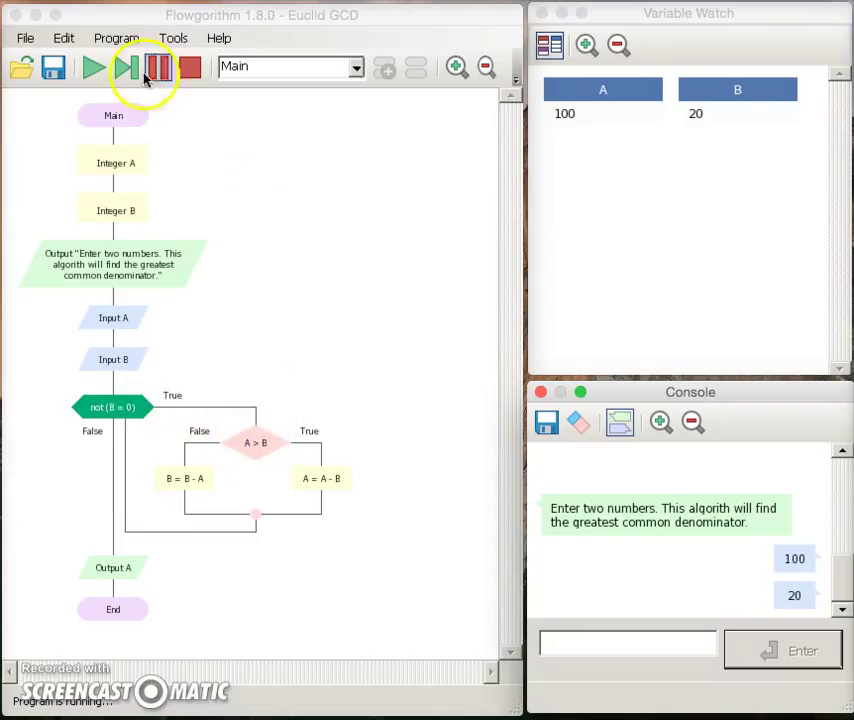
{"action": "left_click", "coordinate": [157, 67]}
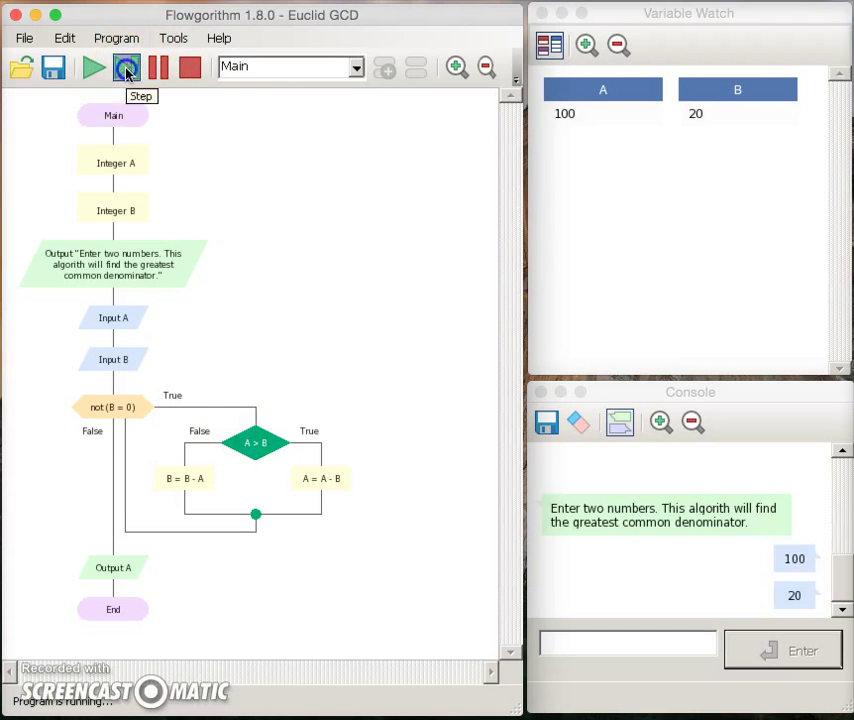
Step through repeated A = A - B so A falls from 100 to 80 to 40
{"action": "left_click", "coordinate": [126, 67]}
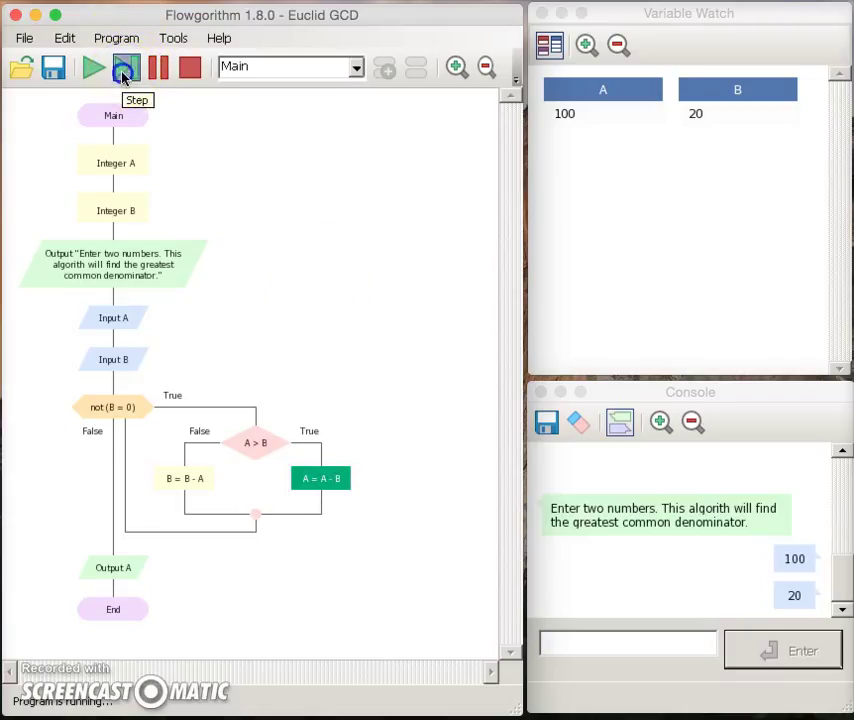
{"action": "left_click", "coordinate": [127, 67]}
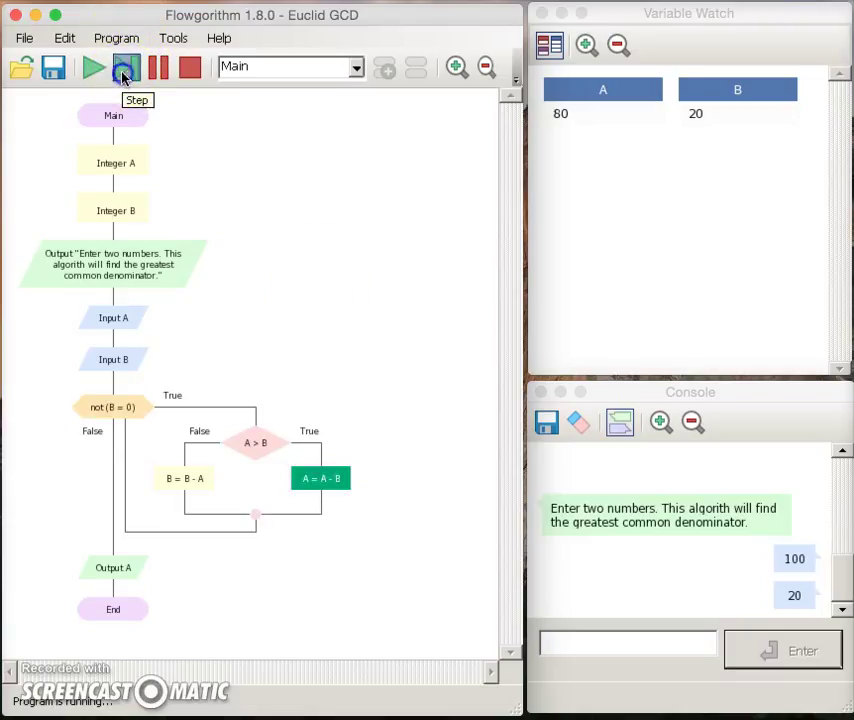
{"action": "left_click", "coordinate": [125, 67]}
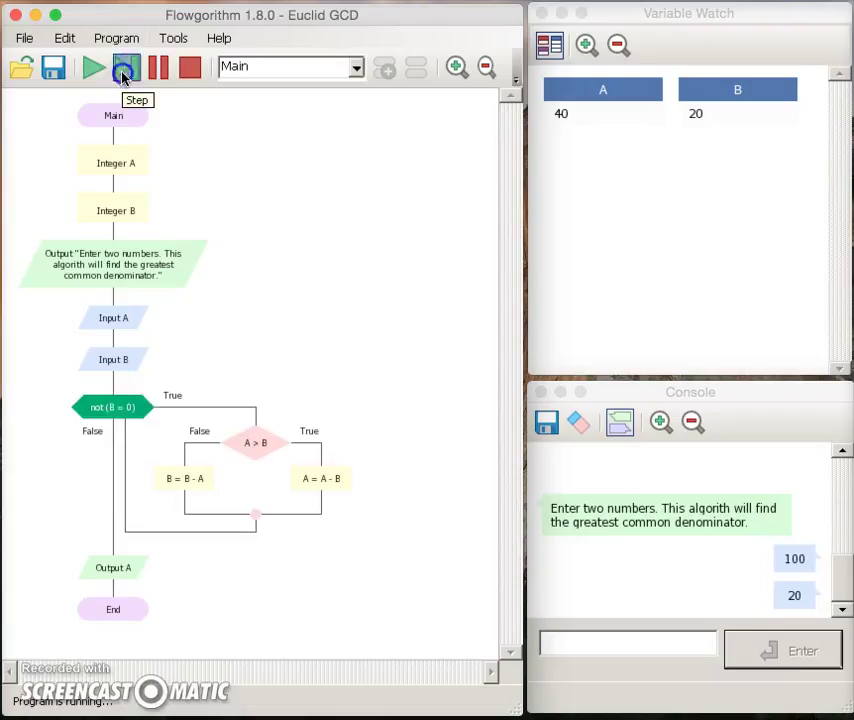
{"action": "left_click", "coordinate": [125, 67]}
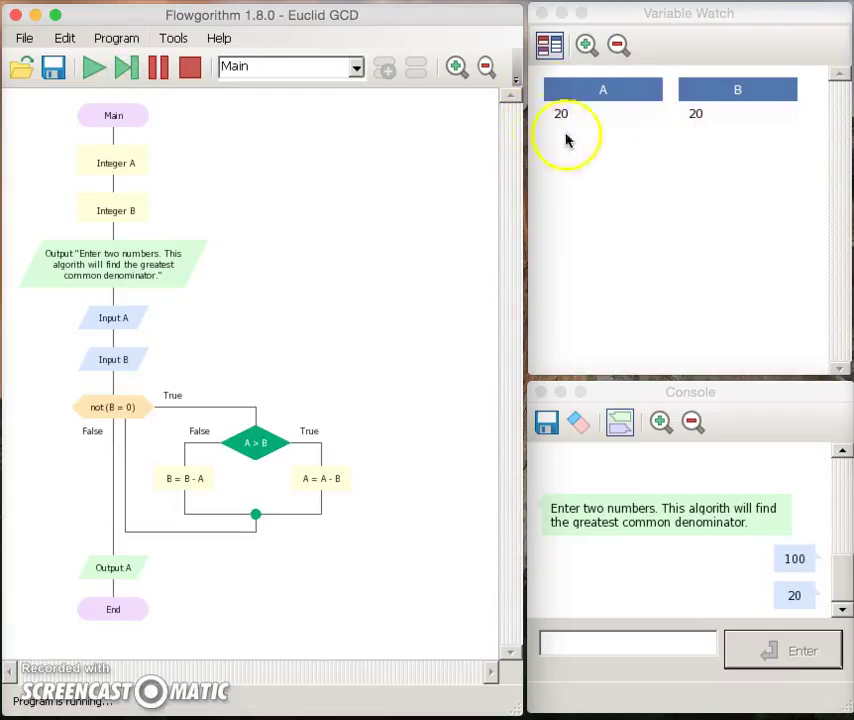
{"action": "mouse_move", "coordinate": [683, 113]}
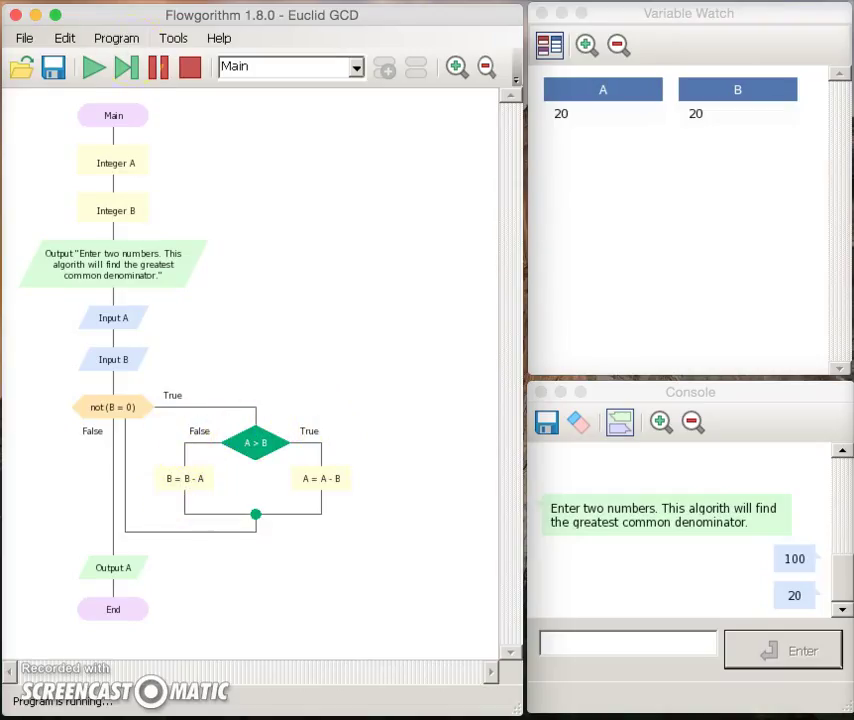
Step until B drops from 20 to 0 while A stays 20
{"action": "left_click", "coordinate": [124, 67]}
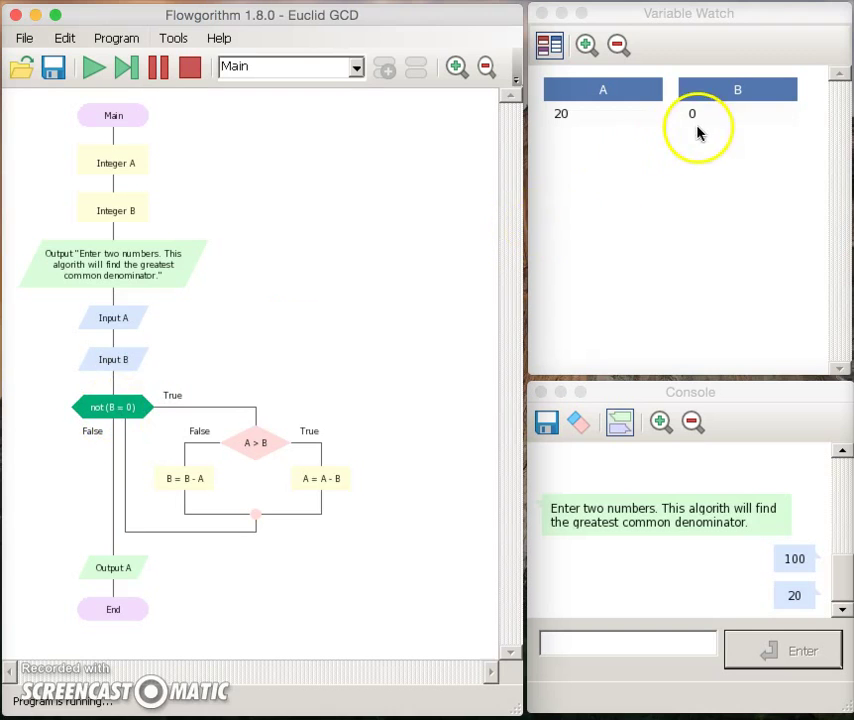
{"action": "mouse_move", "coordinate": [90, 400]}
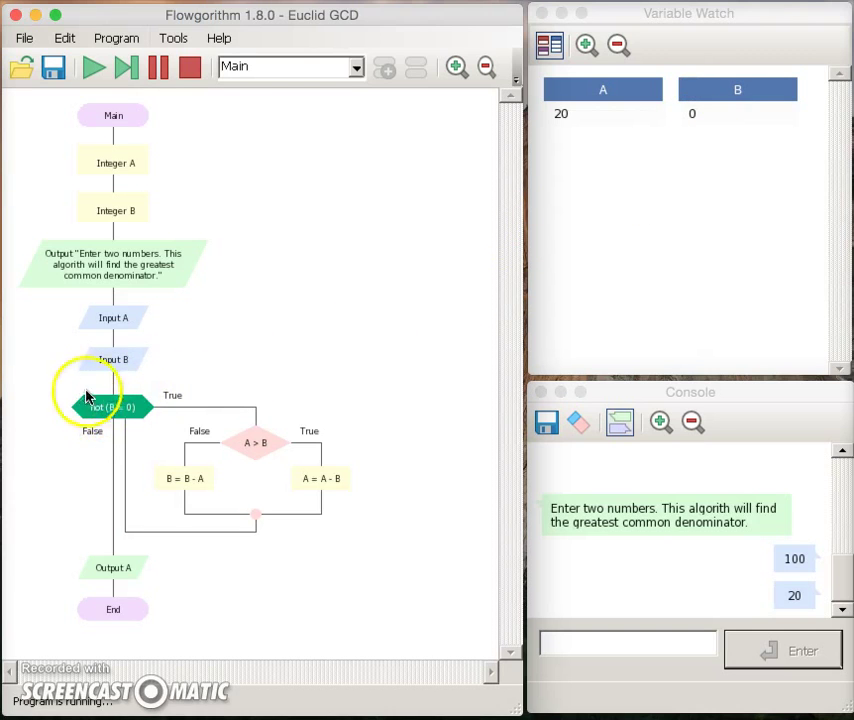
{"action": "mouse_move", "coordinate": [107, 520]}
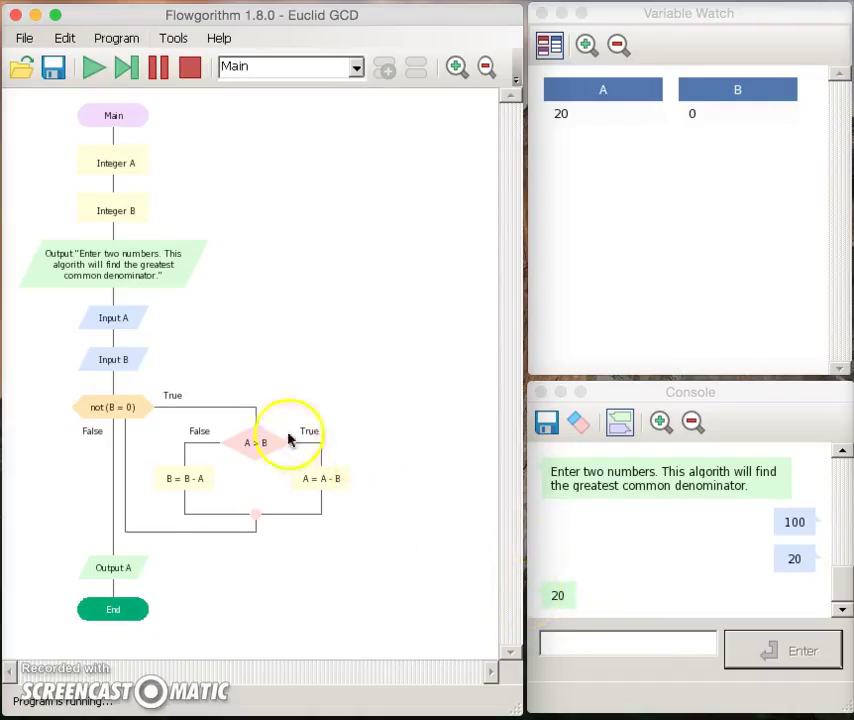
{"action": "mouse_move", "coordinate": [115, 228]}
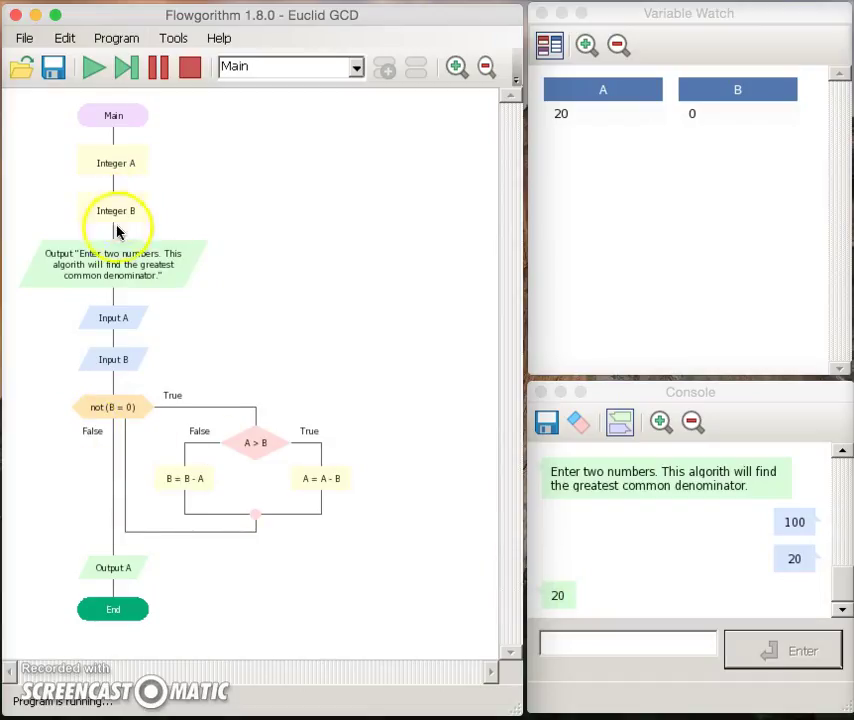